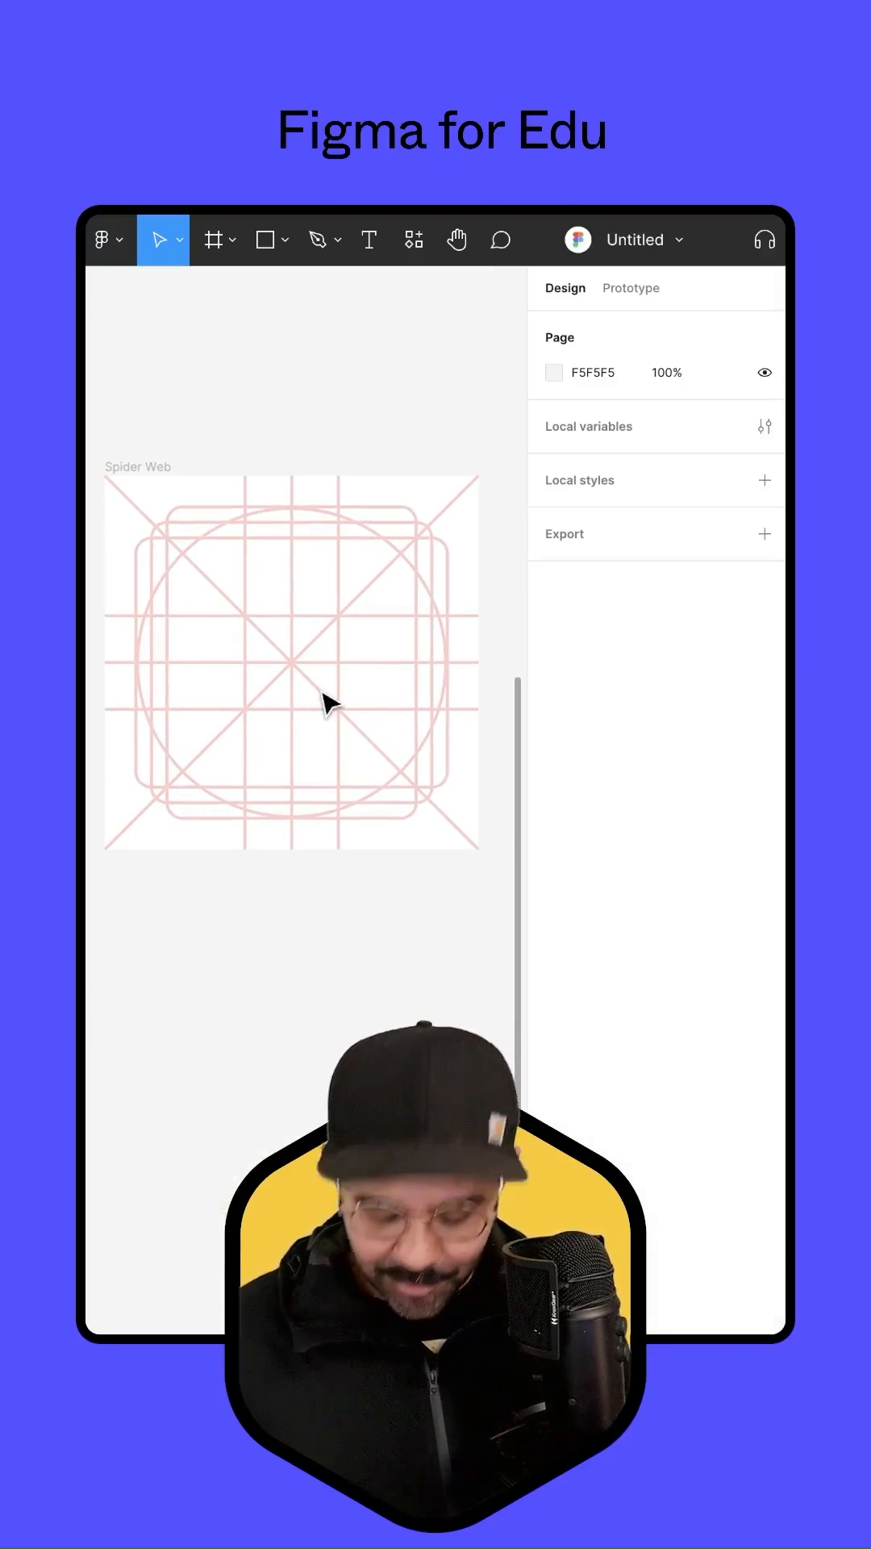
Start a path with the Pen tool, placing the V's first point at the grid top
left_click(318, 238)
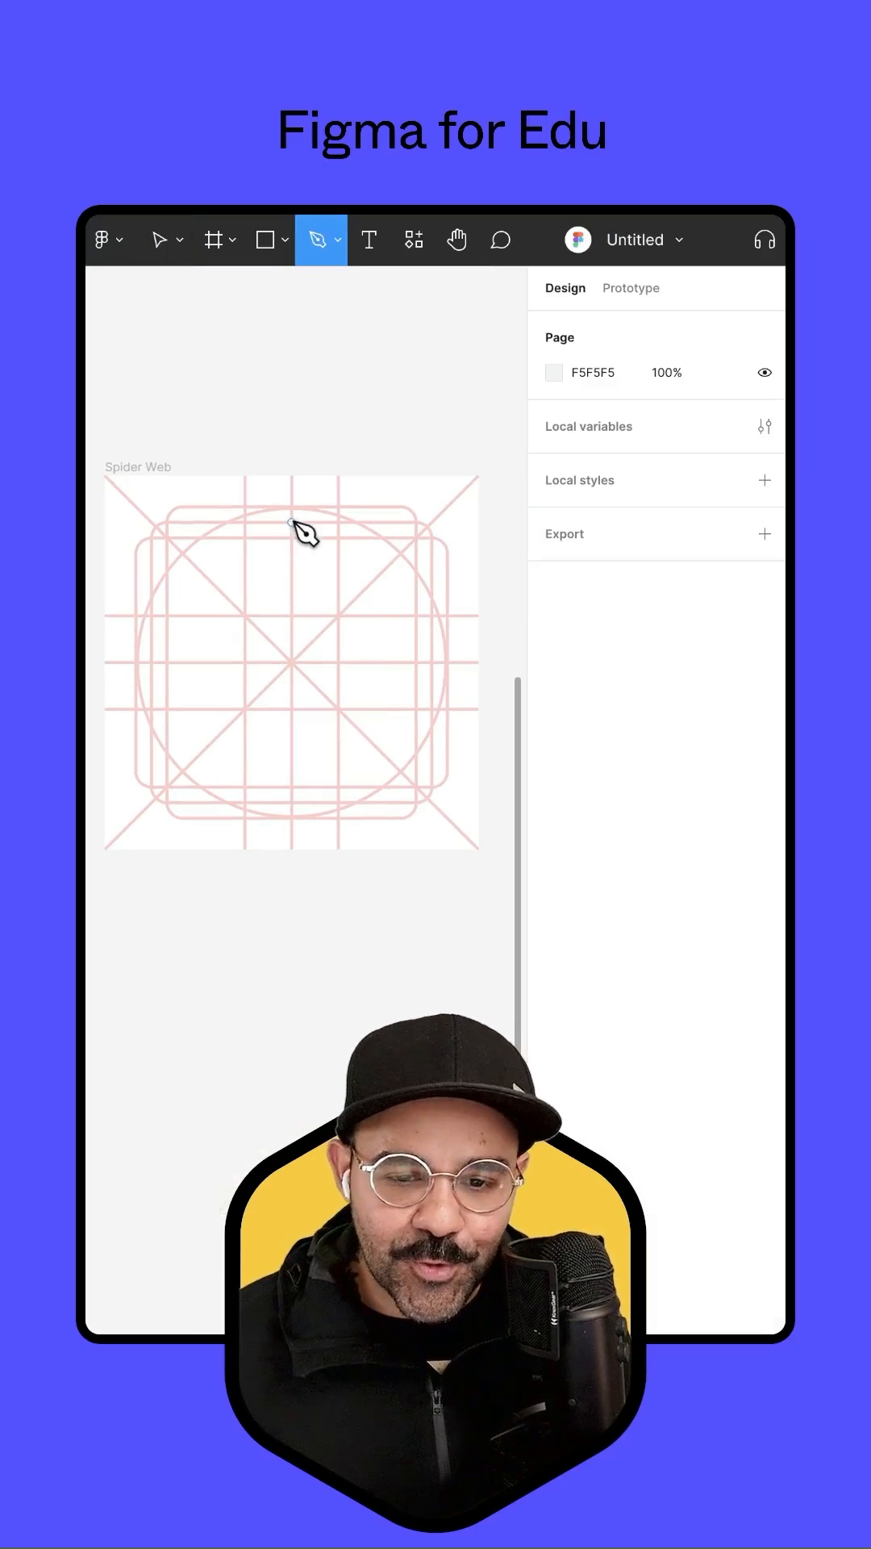
left_click(292, 528)
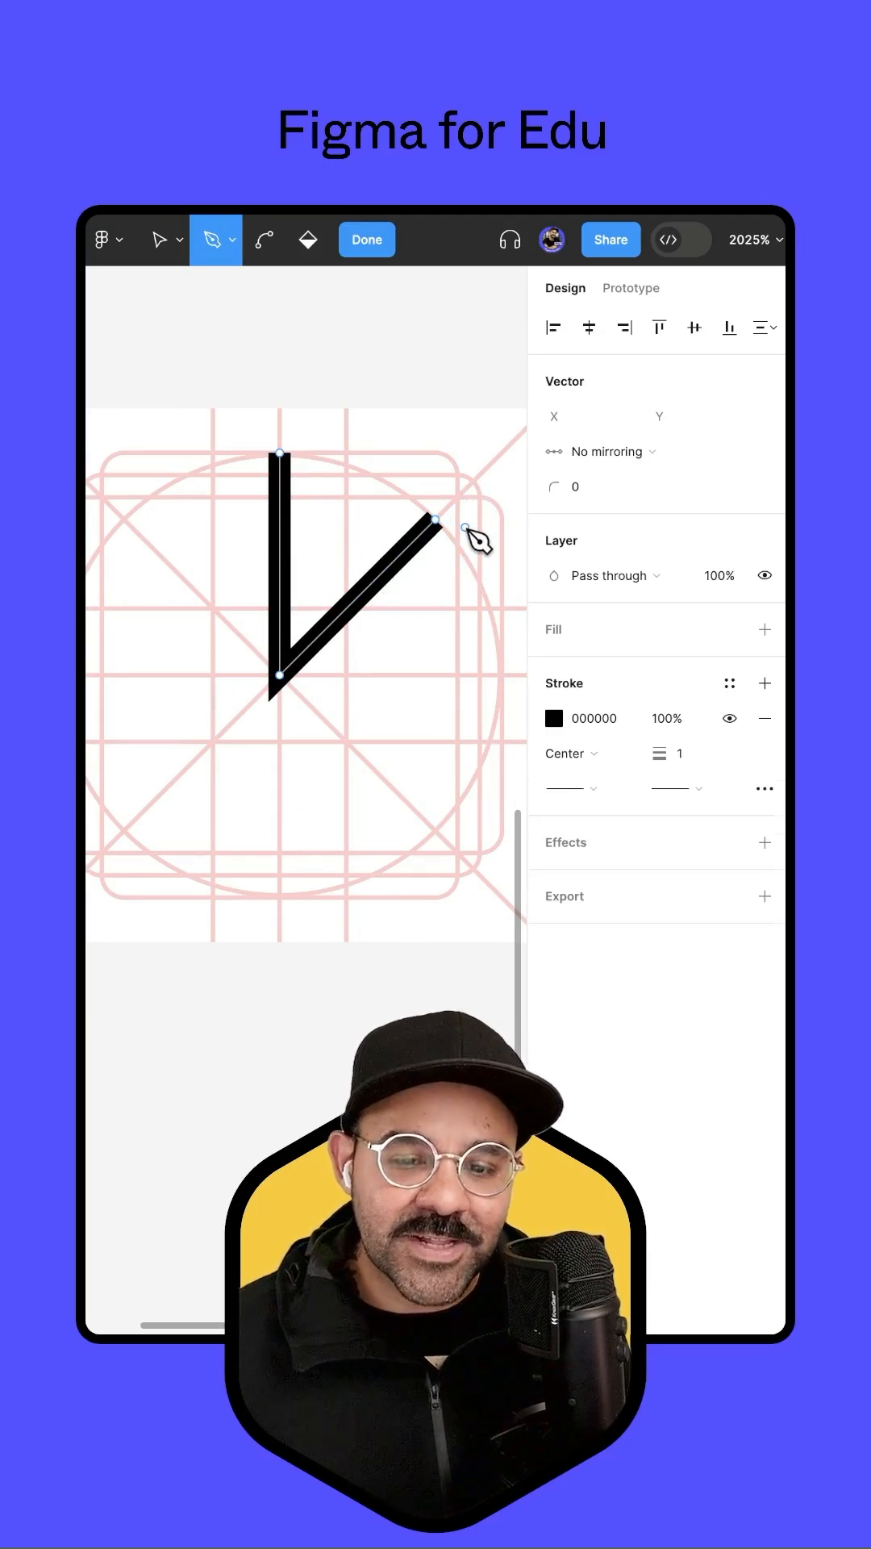
Finish the V path and set its stroke end points to Round
left_click(161, 239)
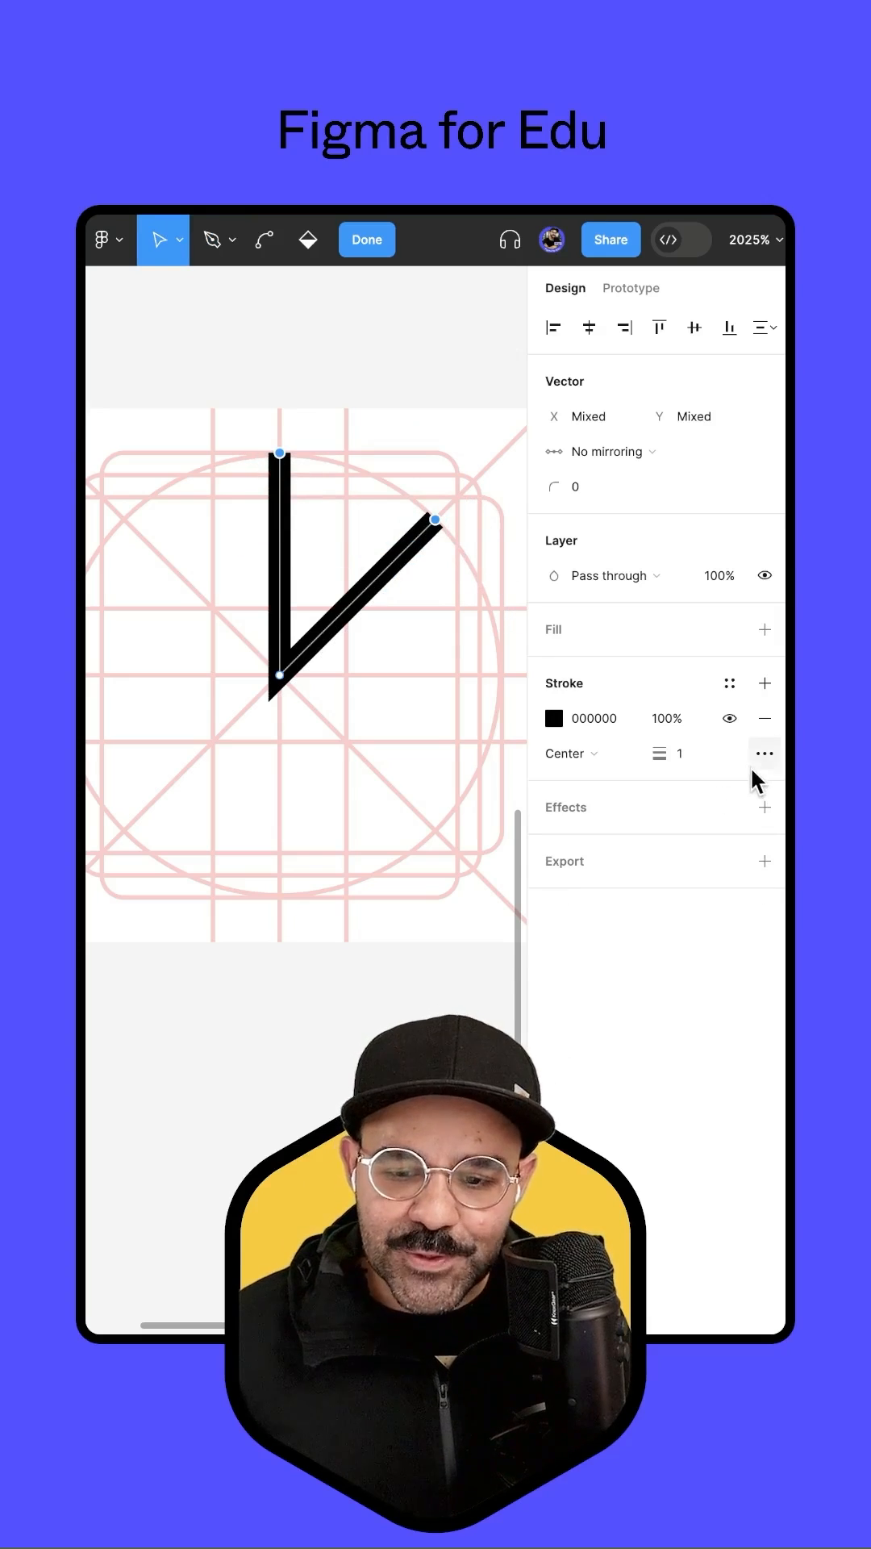
left_click(763, 754)
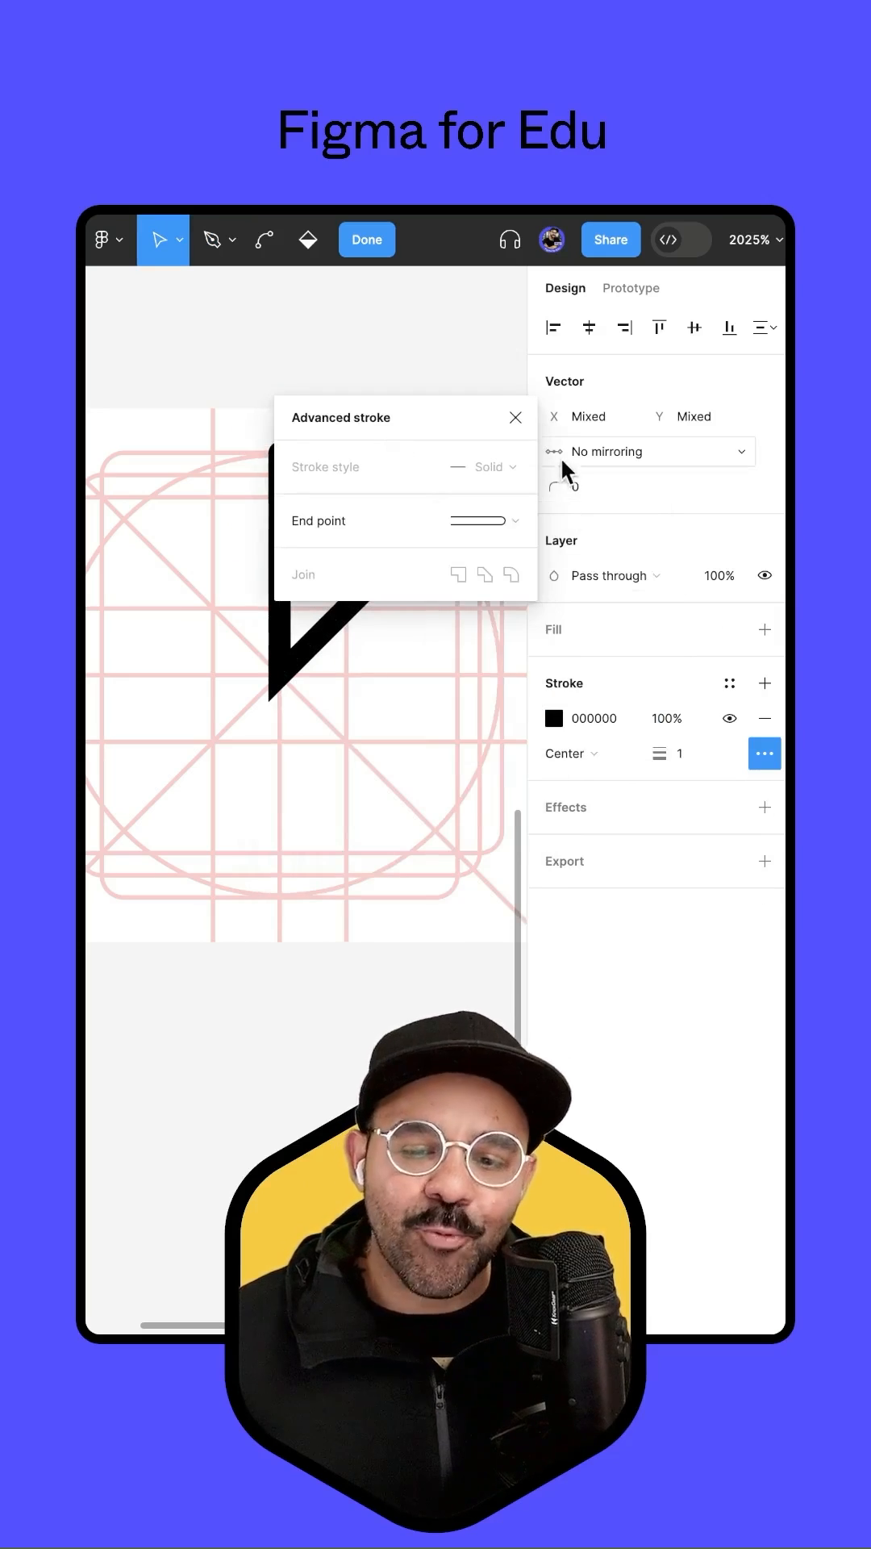
left_click(515, 417)
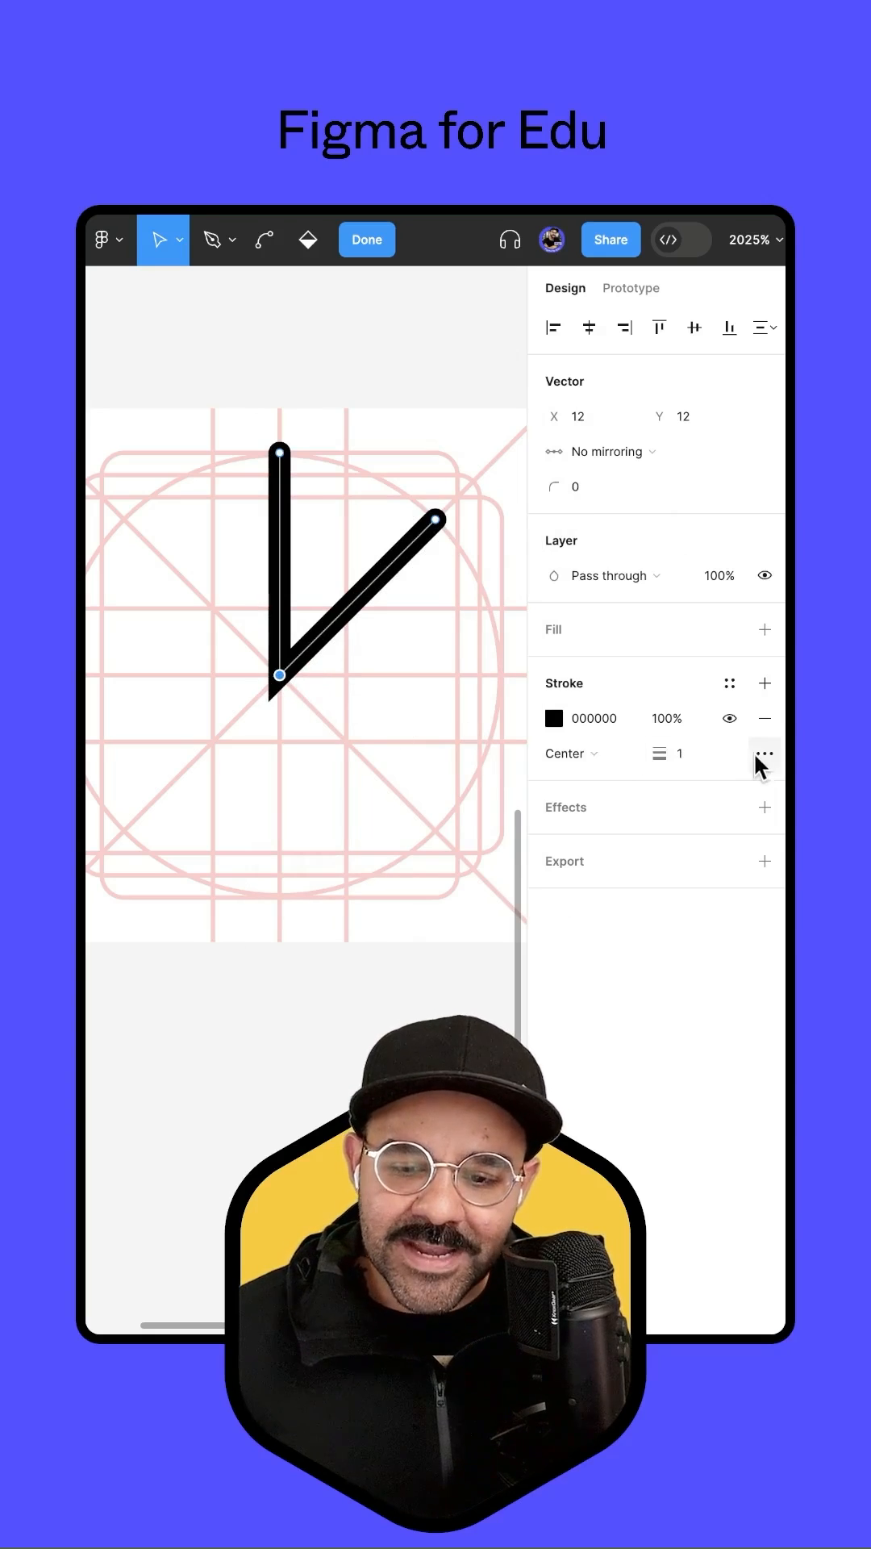
Set the V path's stroke join to Round
left_click(764, 752)
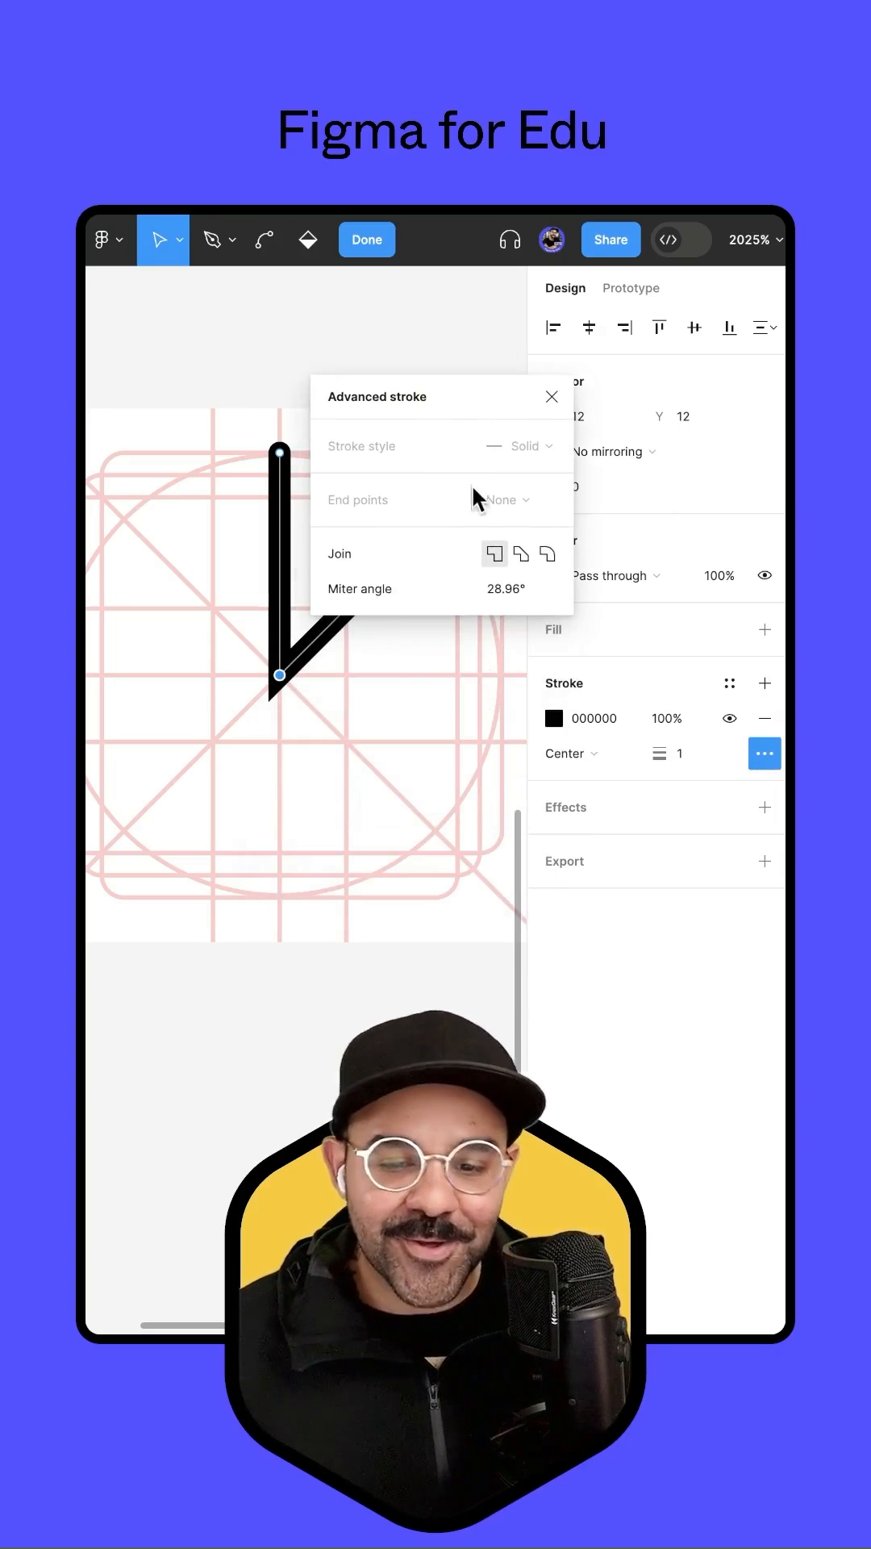
left_click(552, 396)
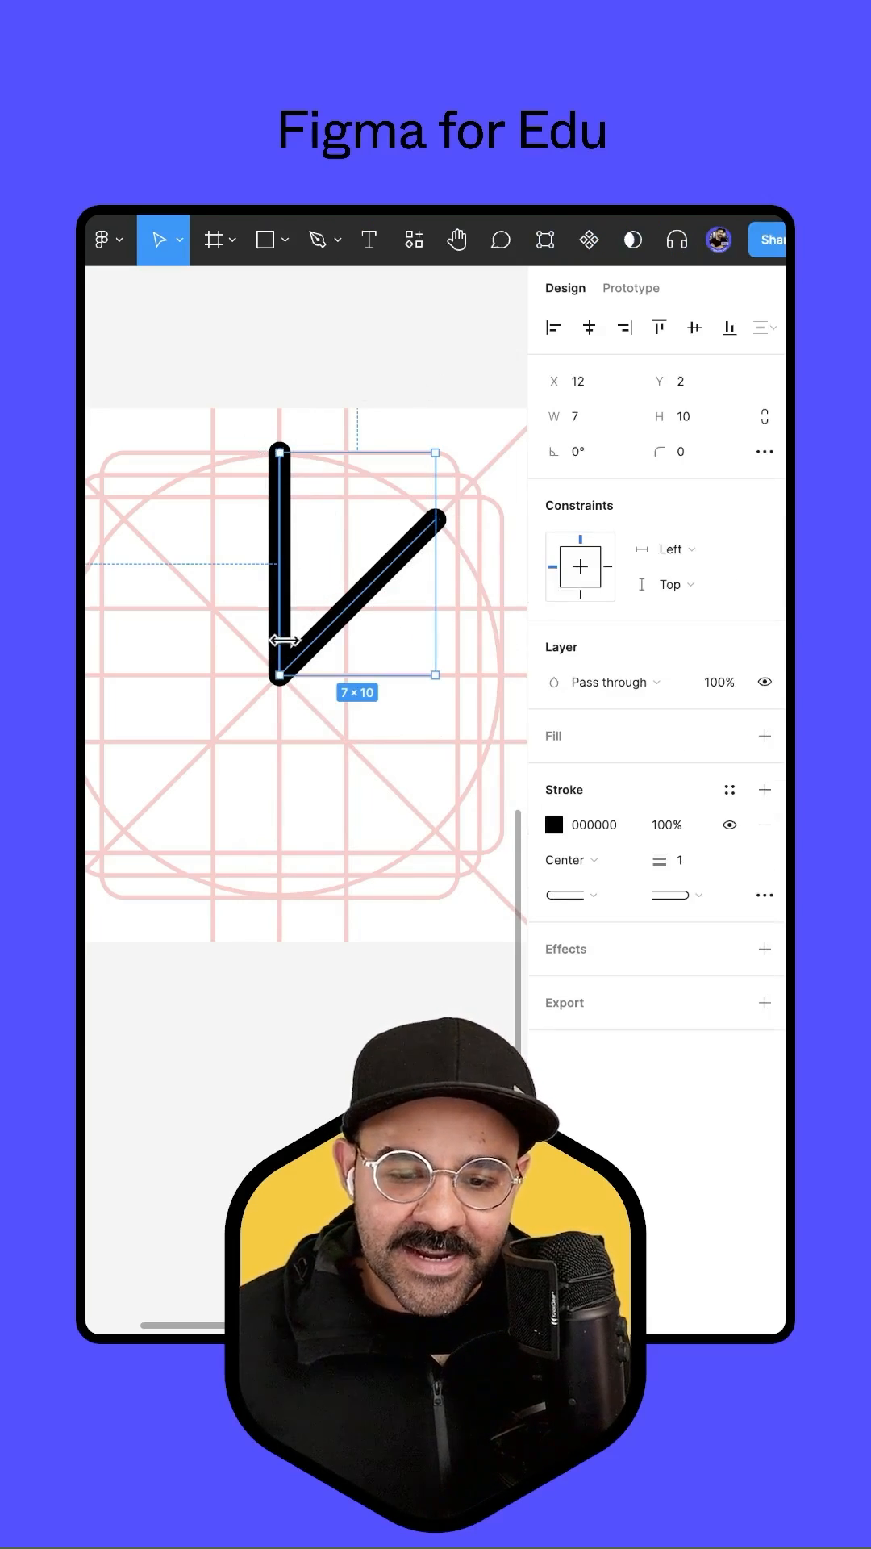
mouse_move(282, 805)
type("4")
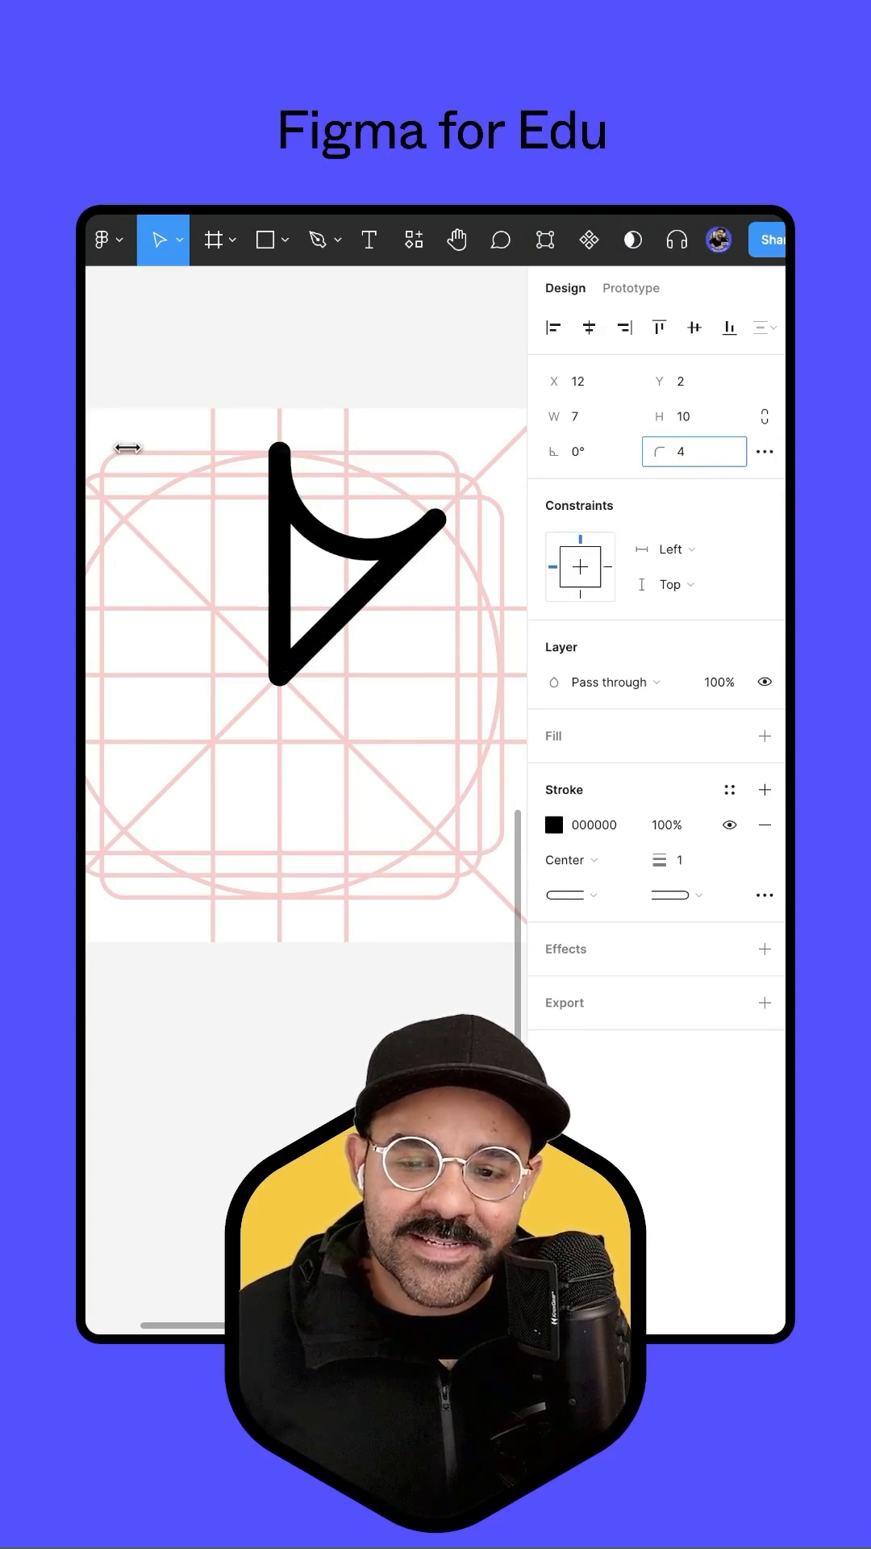
Set the V path's corner radius to 2.5
left_click(355, 572)
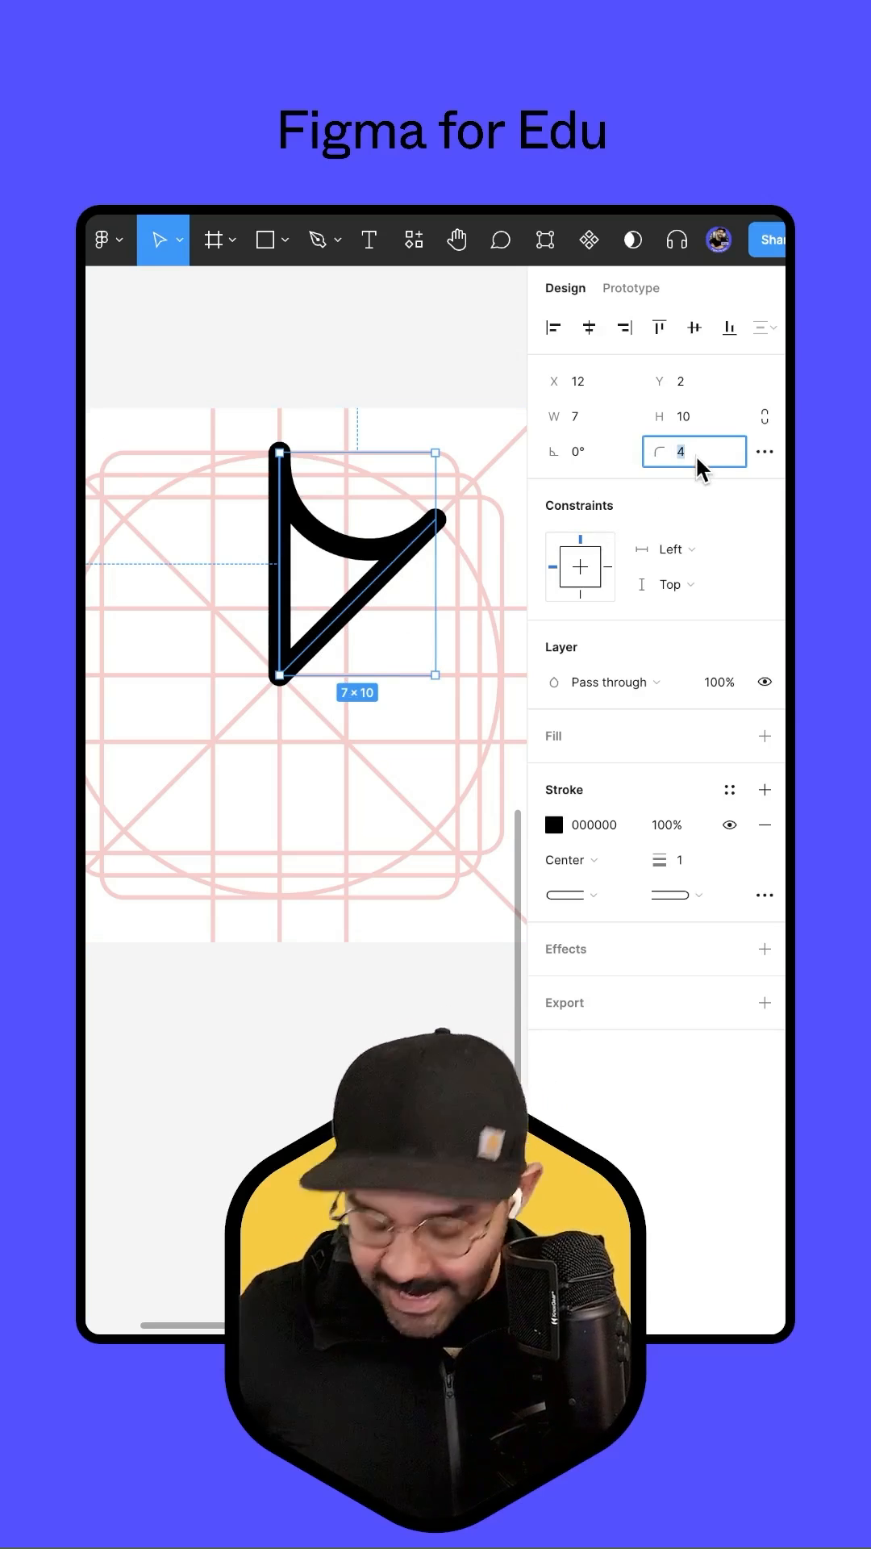
type("2.5")
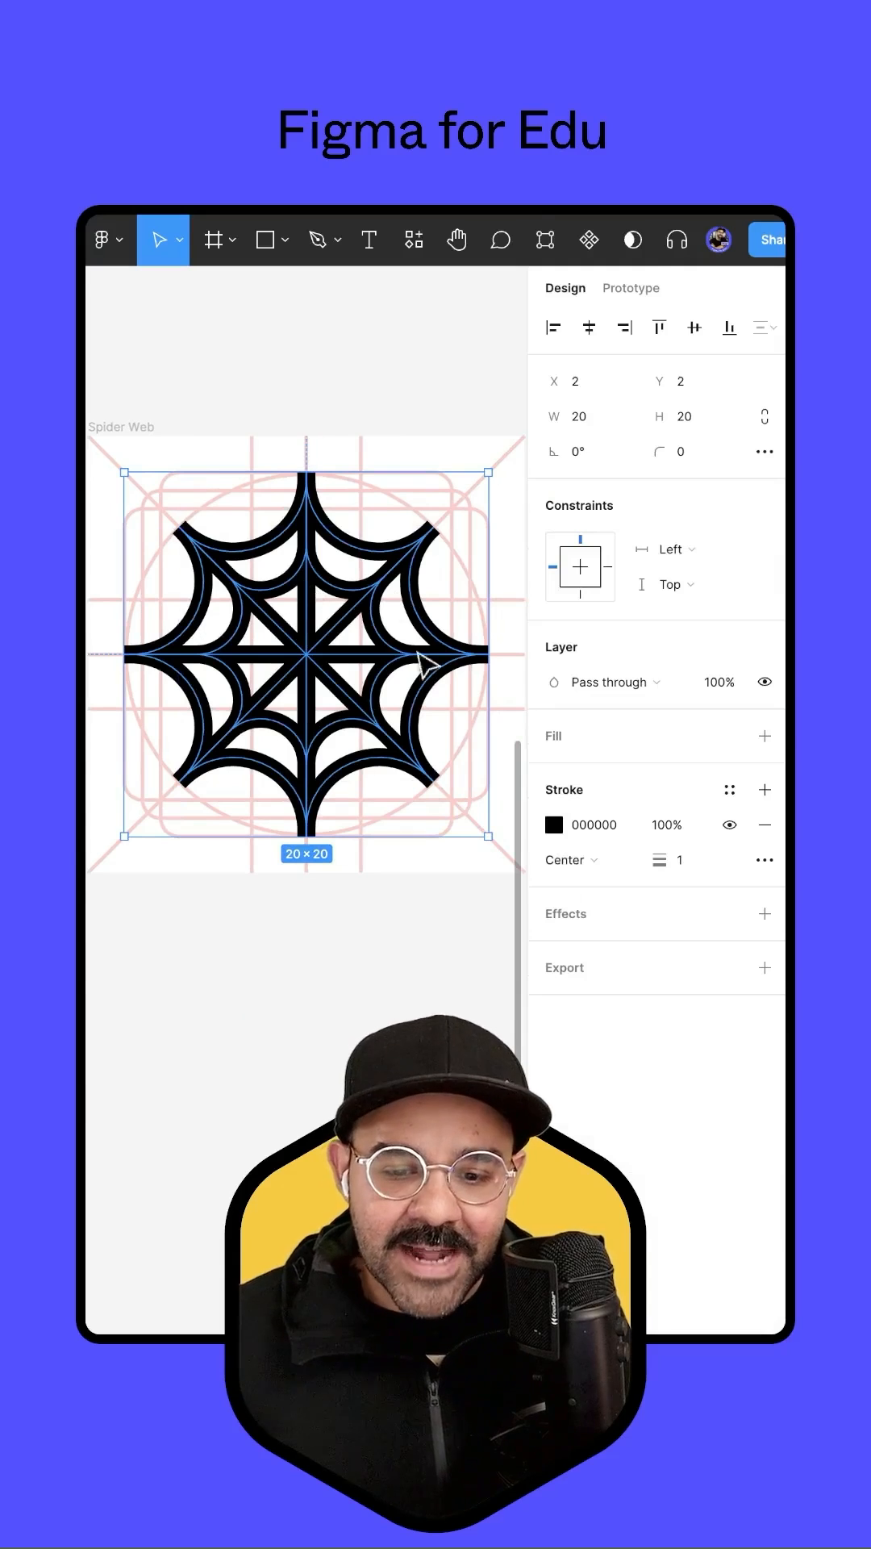
mouse_move(308, 474)
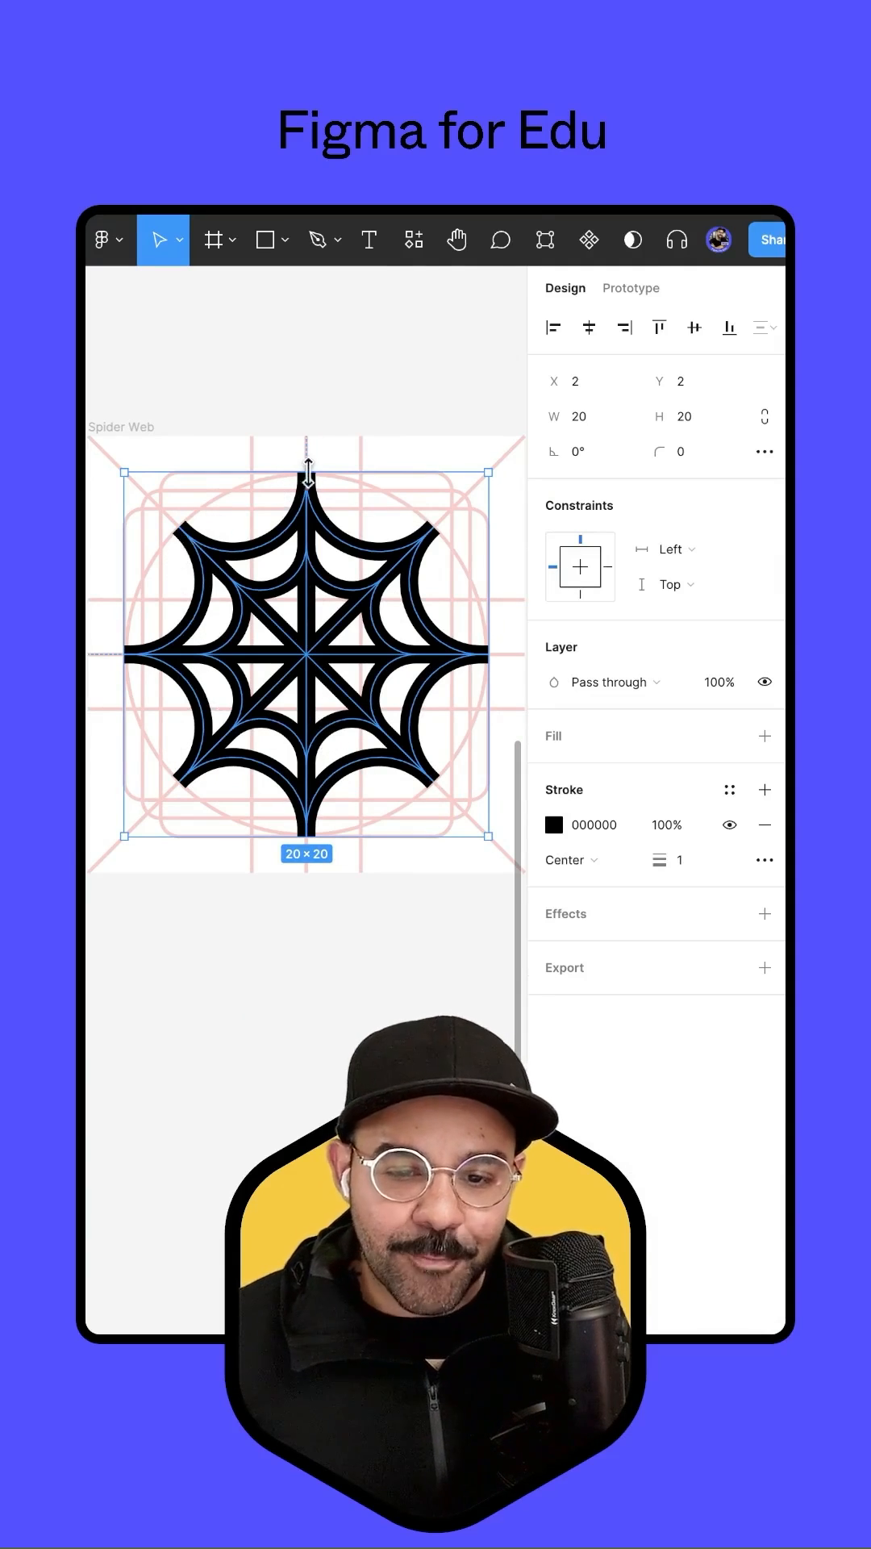
Open the Advanced stroke settings for the whole selected spider web
left_click(762, 859)
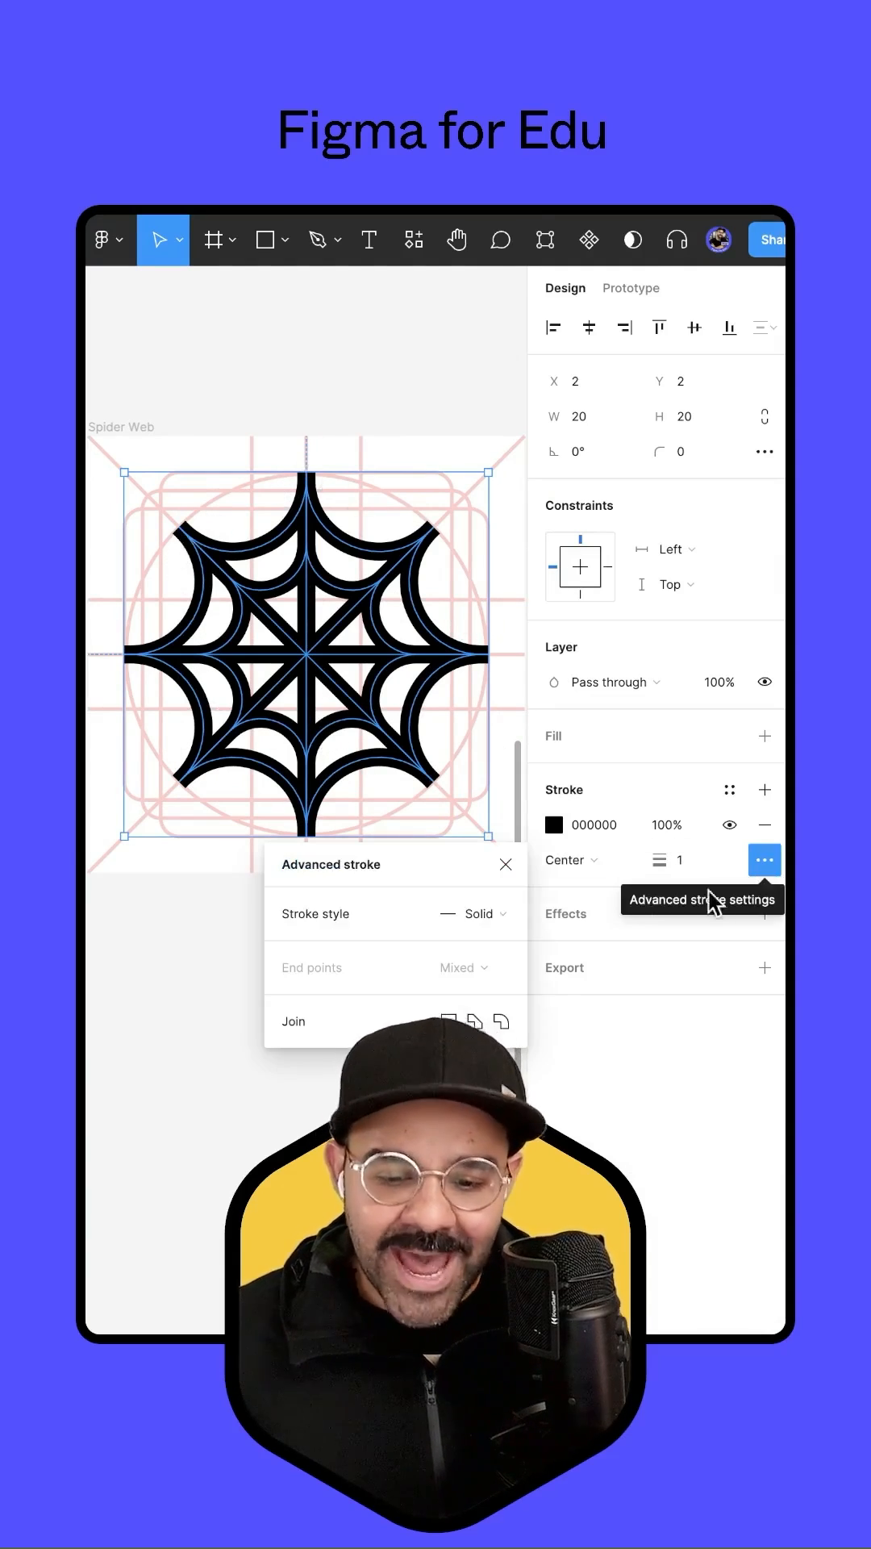